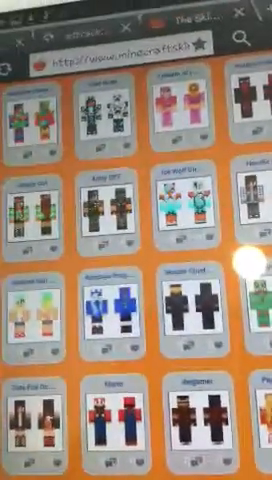
scroll(up, 3)
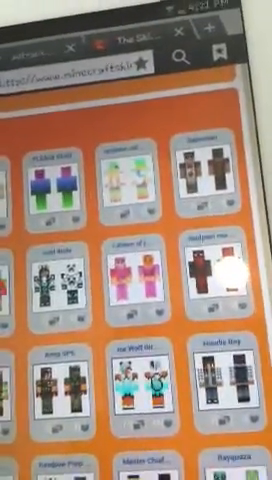